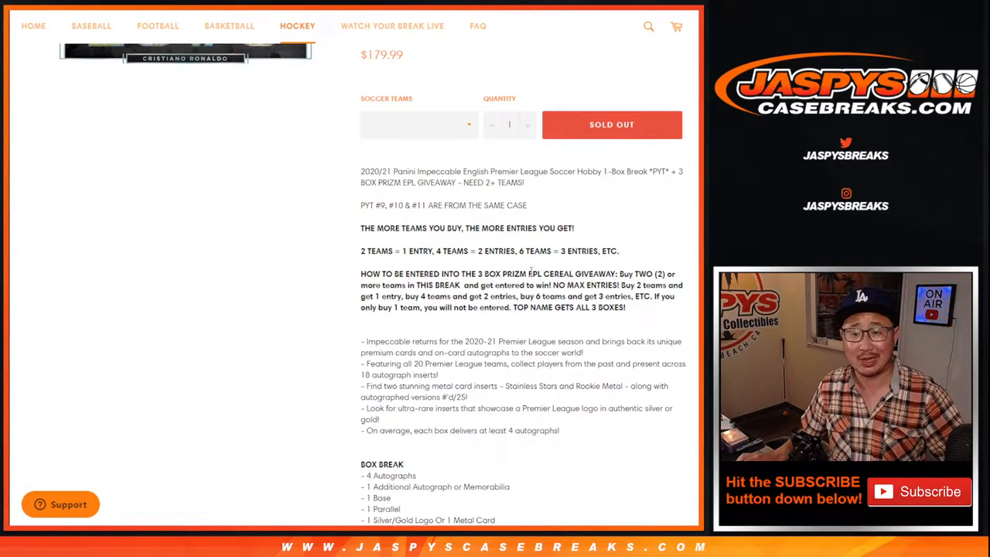
Step: Highlight the giveaway entry rules on the soccer break product page
{"action": "double_click", "coordinate": [557, 273]}
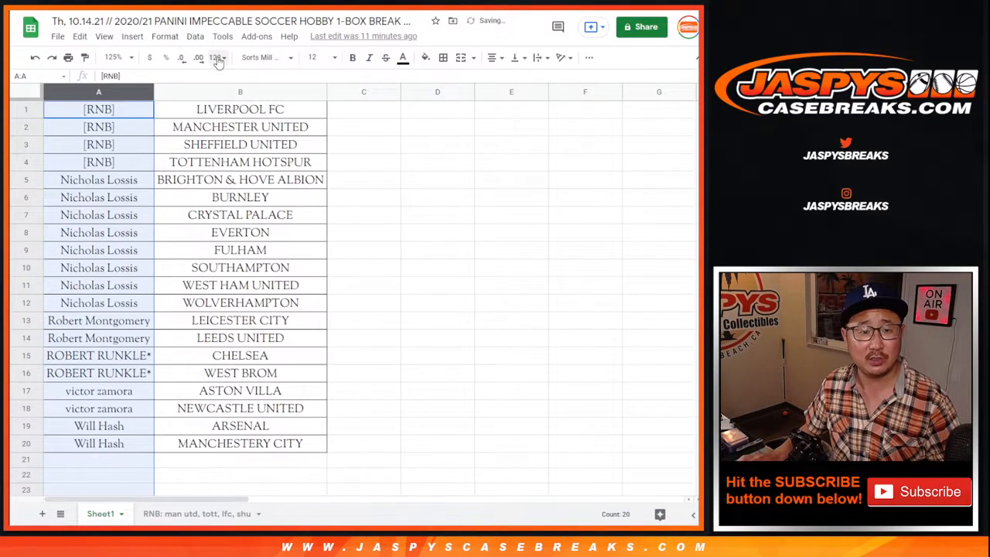
{"action": "left_click", "coordinate": [98, 179]}
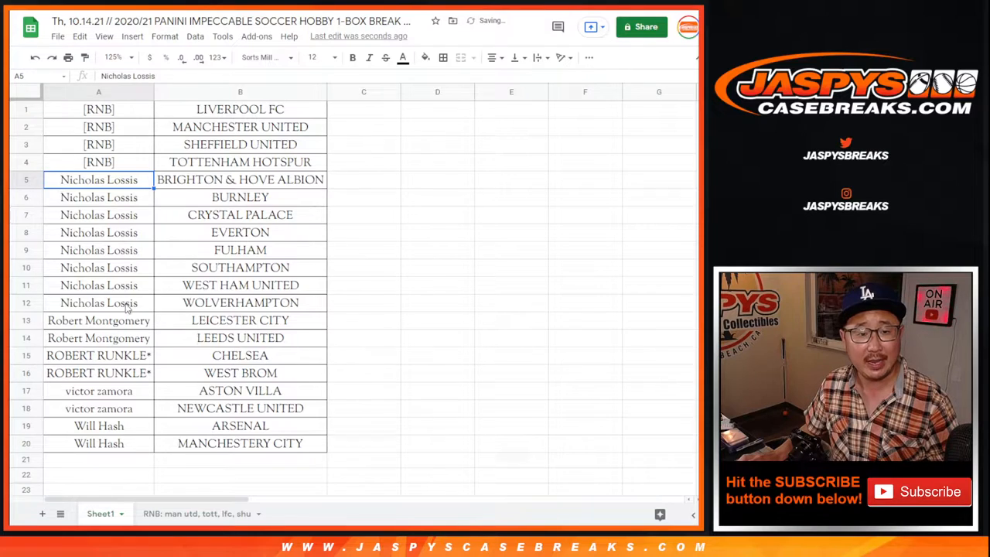
{"action": "left_click_drag", "start_coordinate": [98, 180], "coordinate": [98, 232]}
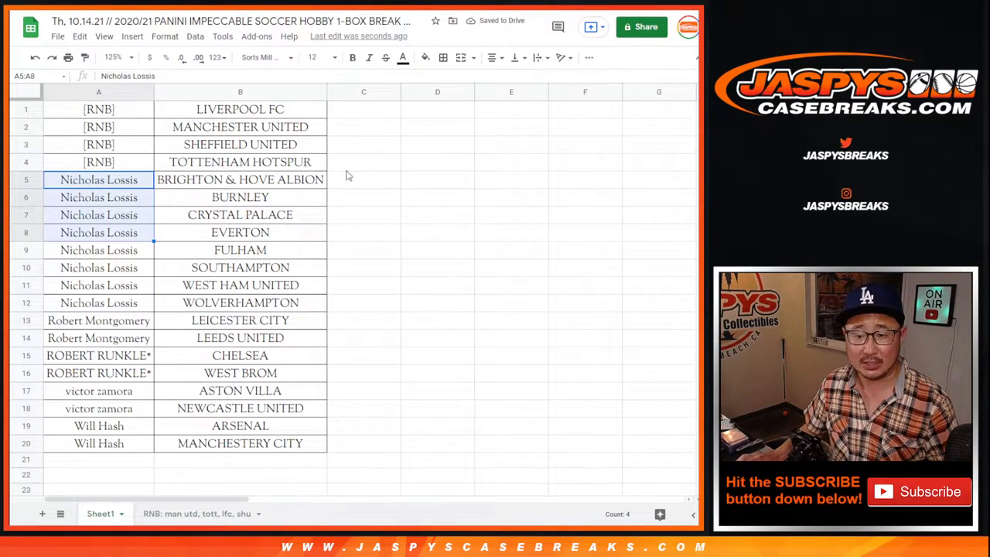
{"action": "key", "text": "ctrl+v"}
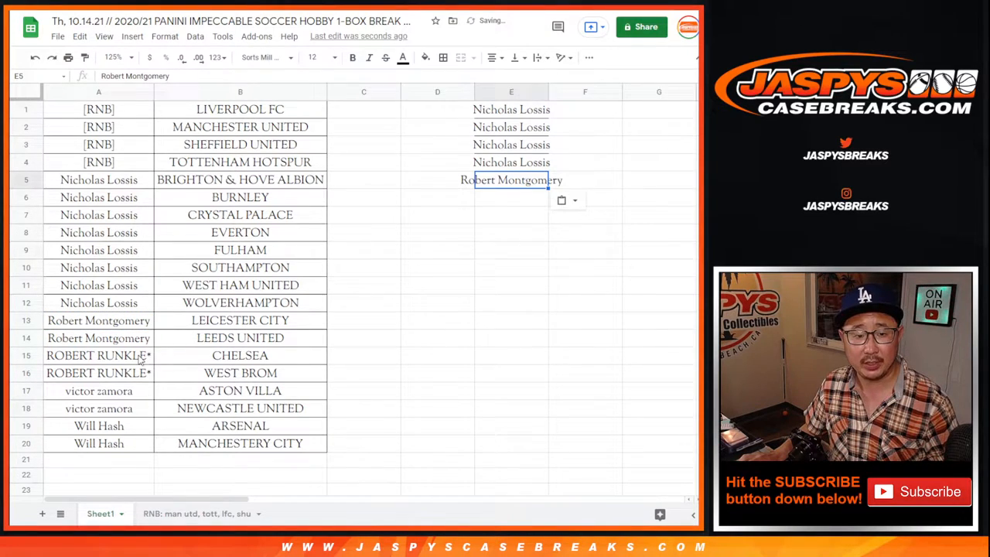
{"action": "left_click", "coordinate": [98, 390]}
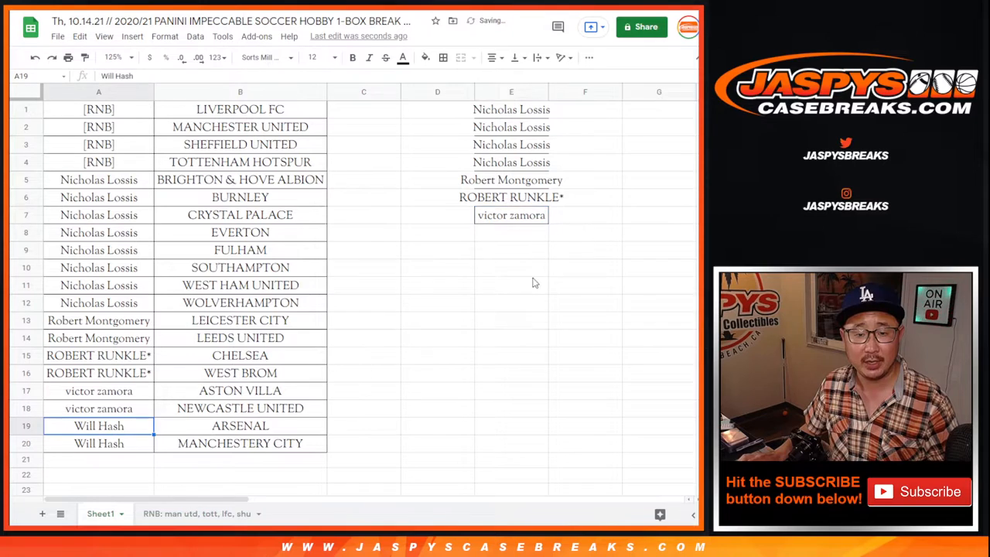
{"action": "left_click", "coordinate": [511, 232]}
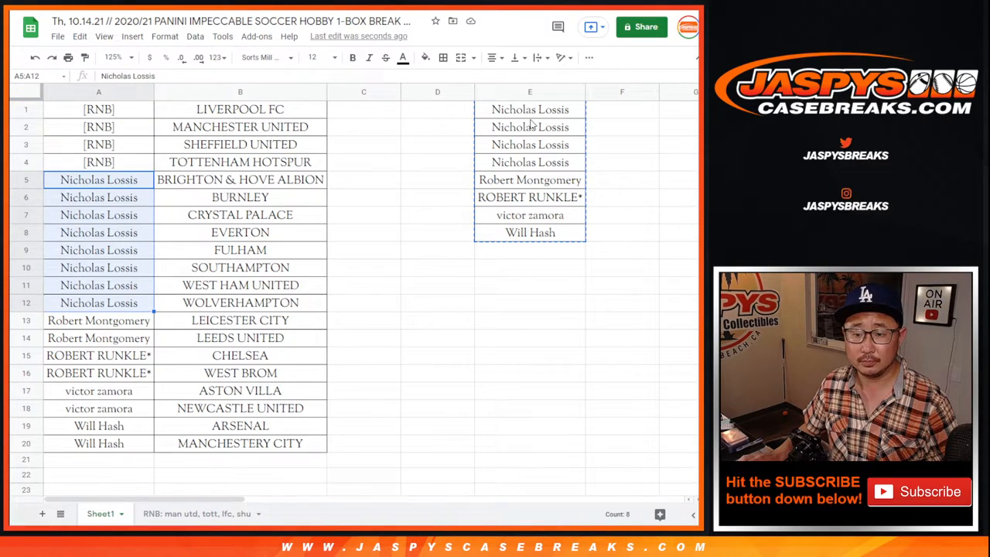
Step: Check column E's eight entries against each buyer's team rows in column A
{"action": "left_click", "coordinate": [530, 126]}
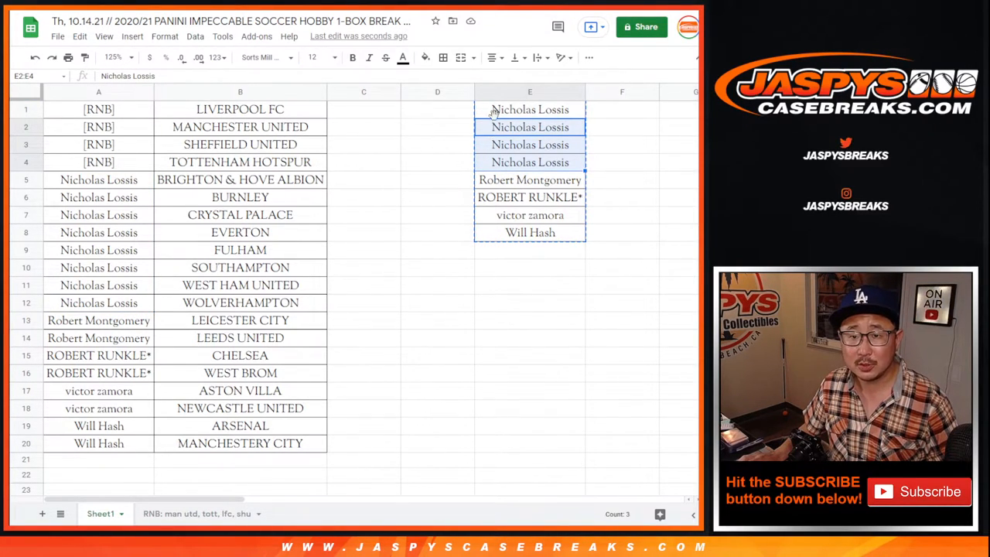
{"action": "left_click", "coordinate": [98, 338]}
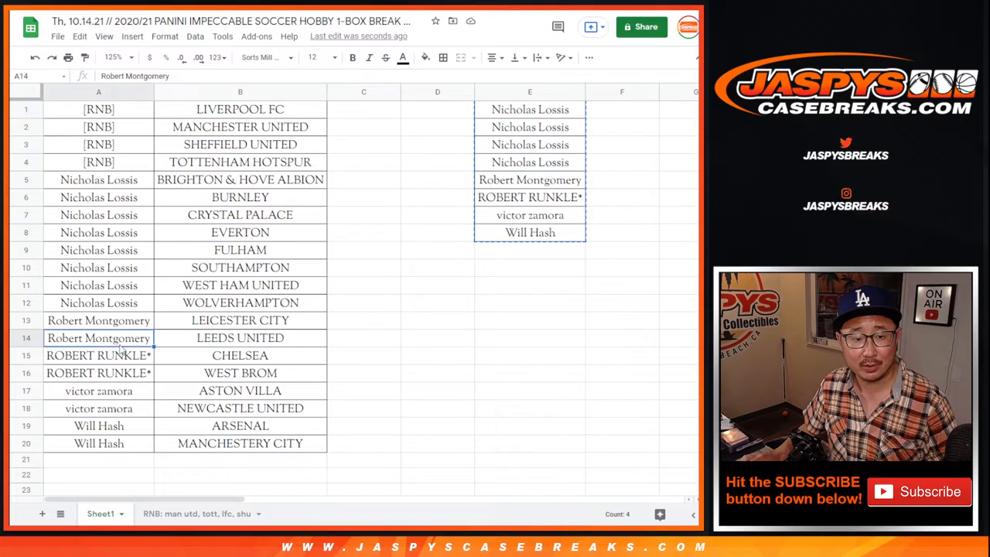
{"action": "left_click", "coordinate": [98, 425]}
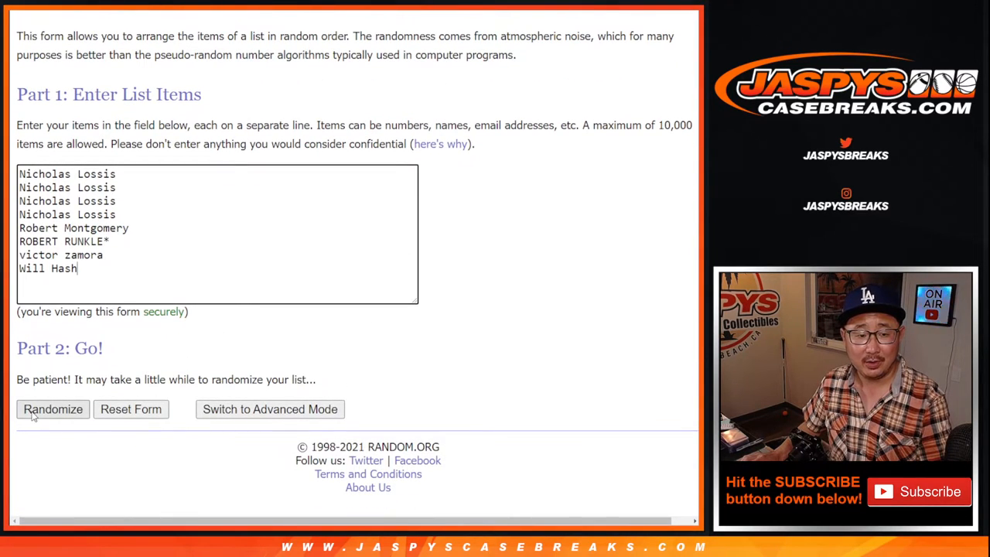
Step: Shuffle the pasted eight-entry list with Randomize, then Again! twice
{"action": "left_click", "coordinate": [53, 409]}
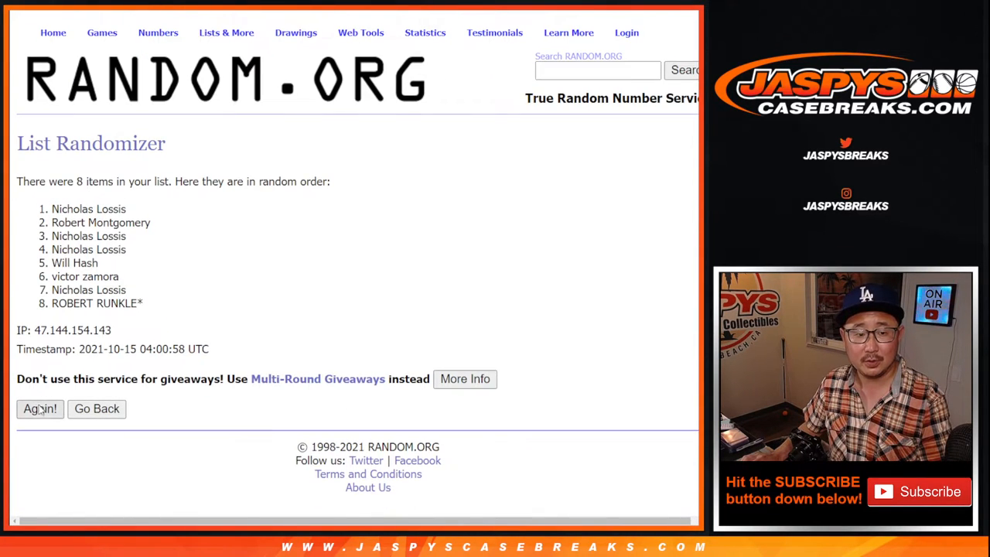
{"action": "left_click", "coordinate": [40, 408]}
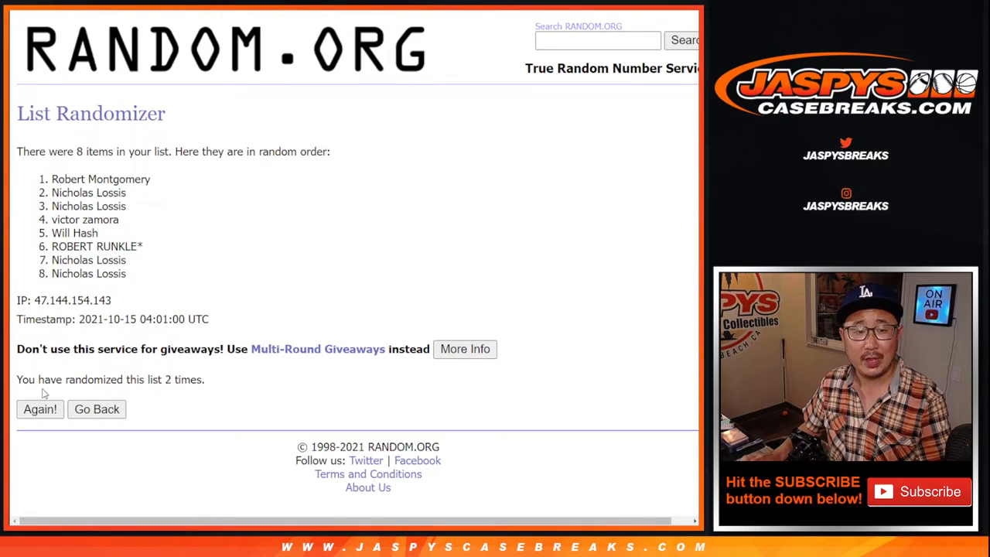
{"action": "left_click", "coordinate": [40, 409]}
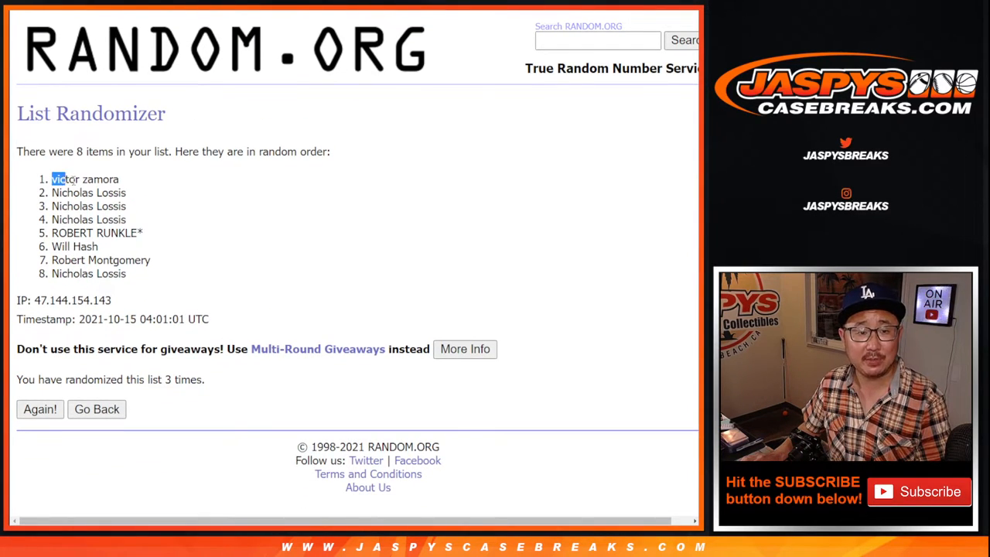